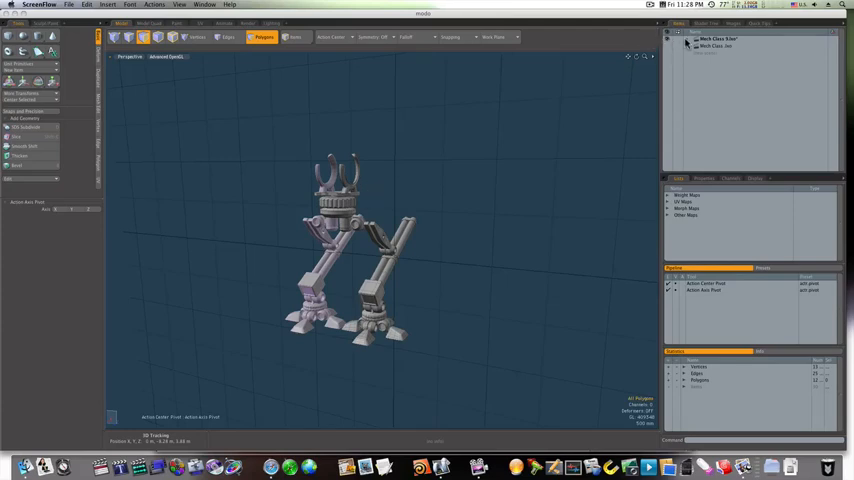
Expand the Mech Class scene and add a sphere mesh layer inside the cockpit cage.
{"action": "left_click", "coordinate": [687, 46]}
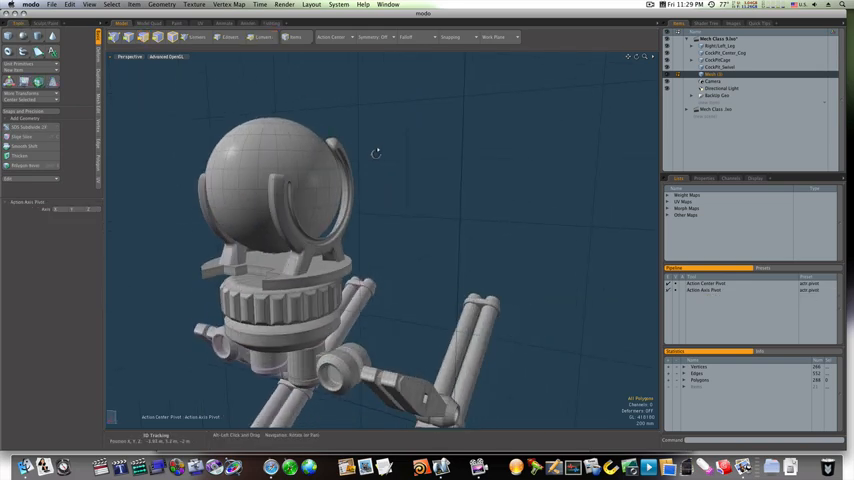
Remove Action Center Auto and Action Axis Auto from the Tool Pipeline.
{"action": "left_click", "coordinate": [263, 37]}
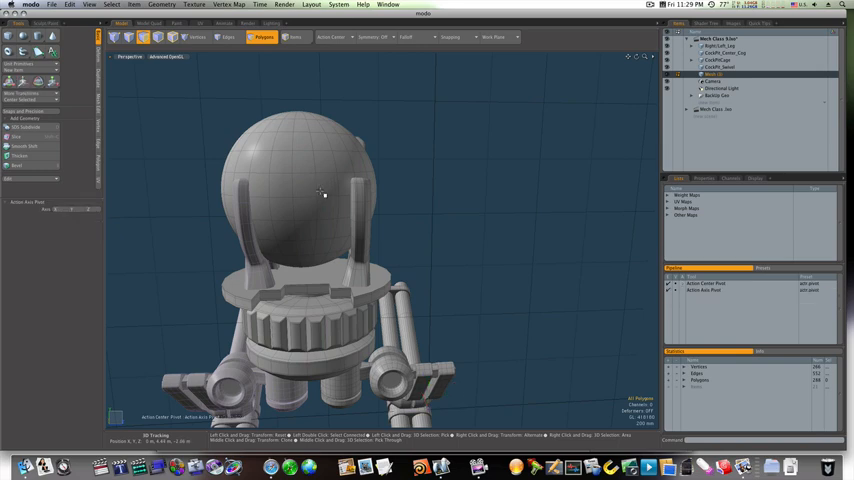
{"action": "left_click", "coordinate": [312, 210]}
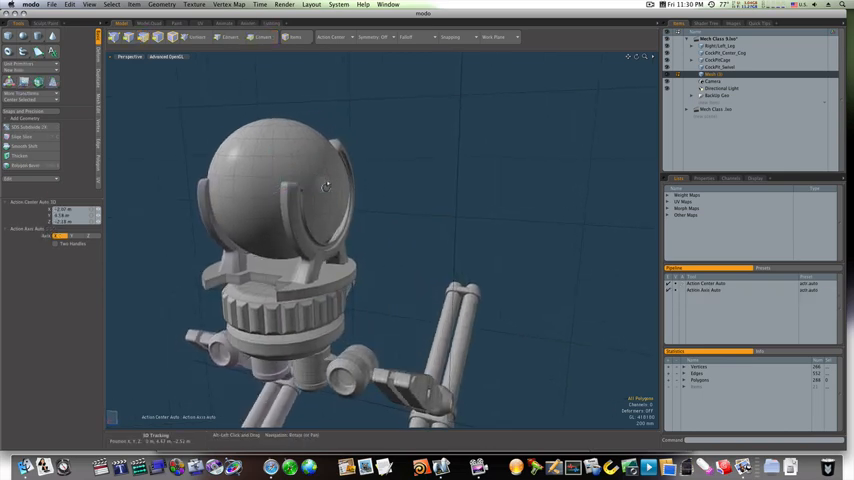
{"action": "left_click", "coordinate": [263, 37]}
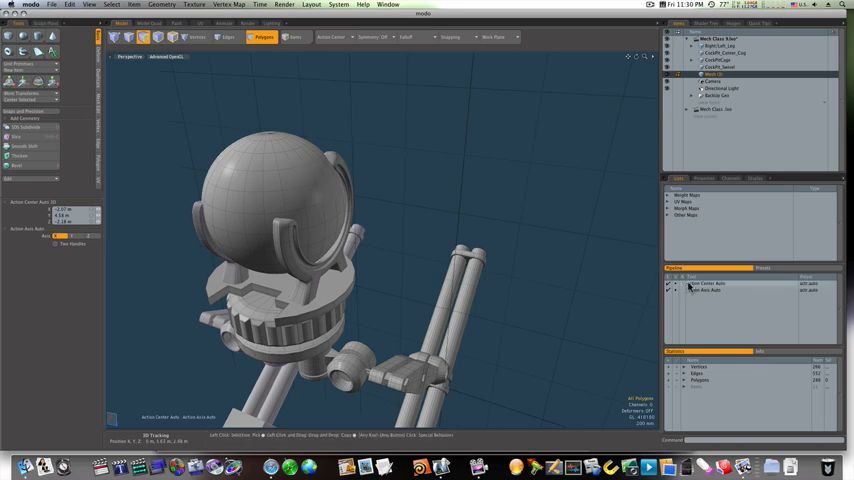
{"action": "right_click", "coordinate": [705, 290]}
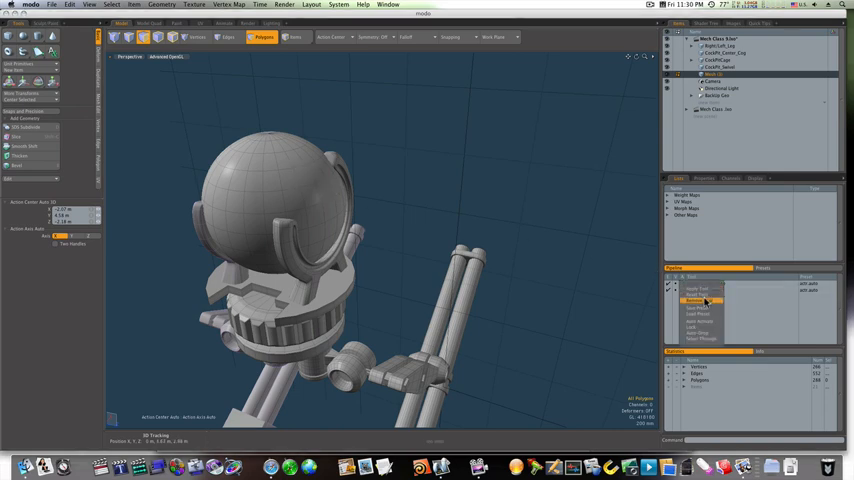
{"action": "left_click", "coordinate": [697, 300]}
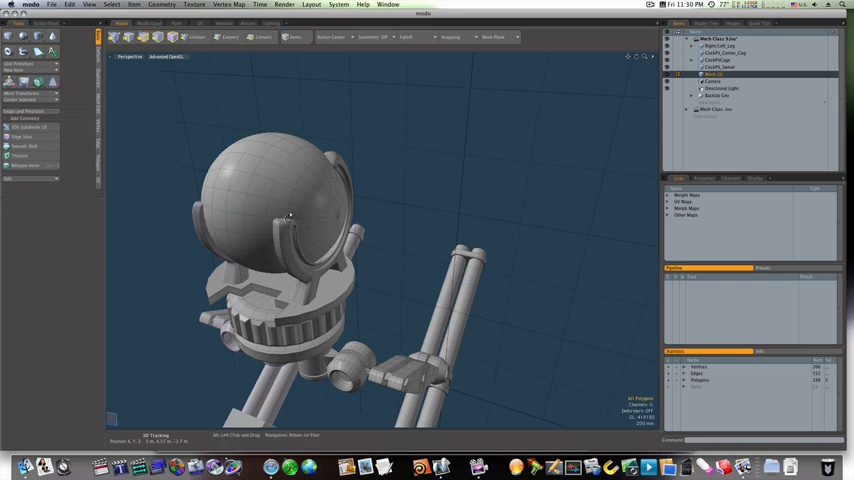
Select and delete the sphere's central band of polygons, keeping both side caps.
{"action": "left_click", "coordinate": [263, 37]}
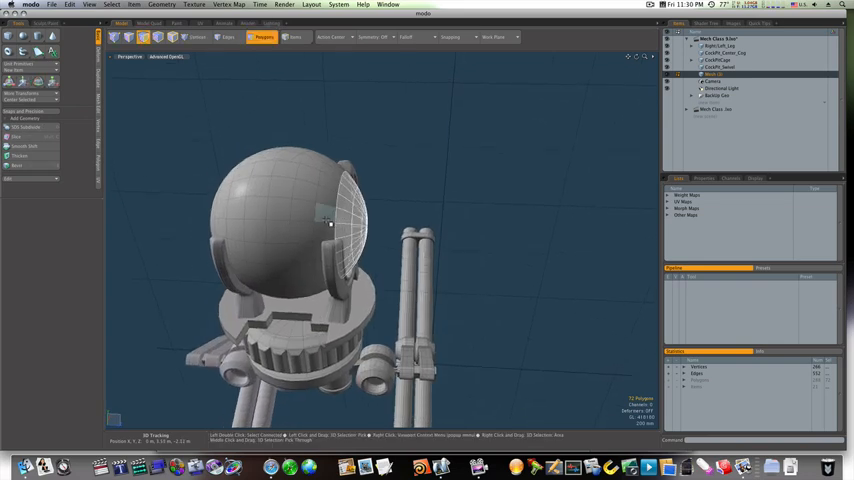
{"action": "left_click", "coordinate": [283, 195]}
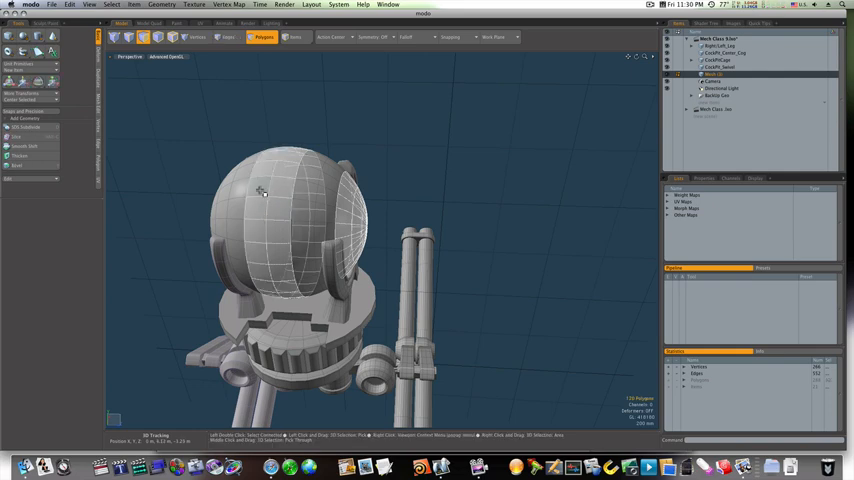
{"action": "left_click_drag", "start_coordinate": [300, 250], "coordinate": [262, 194]}
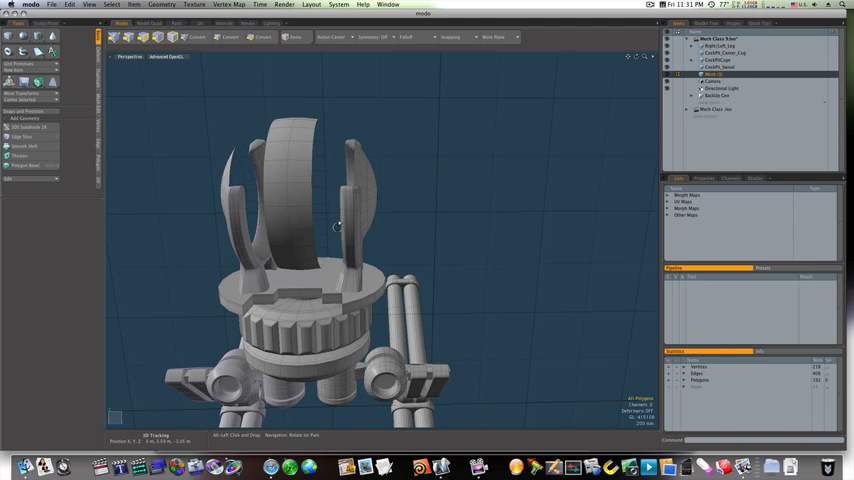
Orbit around the trimmed cockpit caps and add an empty Mesh item to the Item List.
{"action": "left_click_drag", "start_coordinate": [340, 225], "coordinate": [330, 220]}
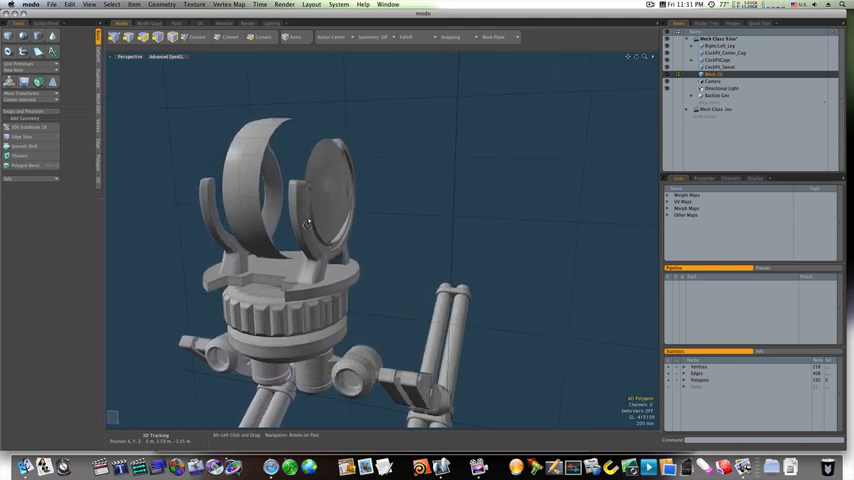
{"action": "left_click_drag", "start_coordinate": [350, 250], "coordinate": [320, 230]}
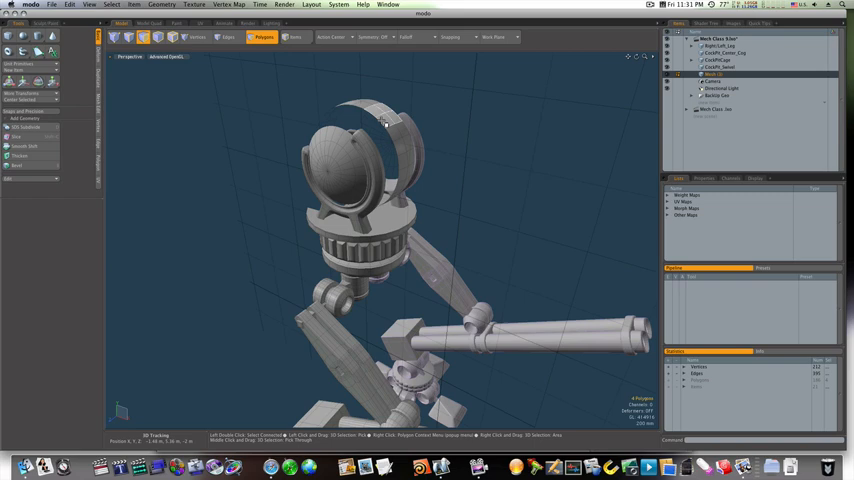
{"action": "left_click", "coordinate": [385, 113]}
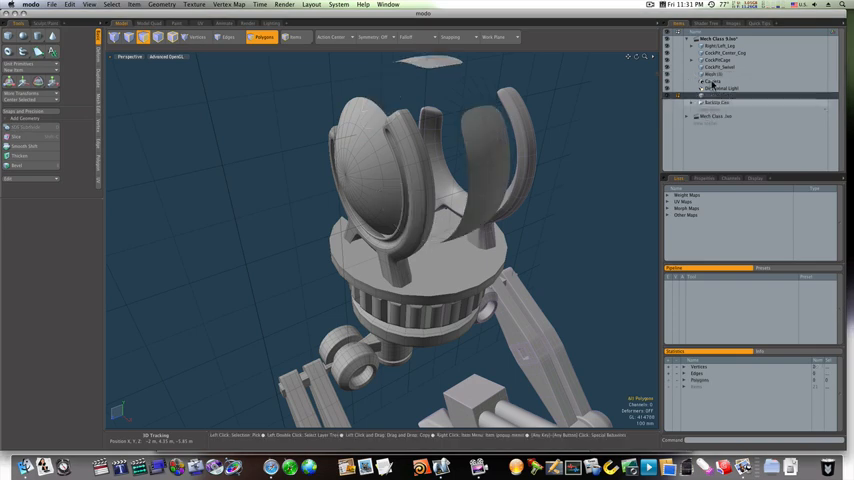
Cut the top glass strip into the new Mesh layer, then reselect Mesh (3).
{"action": "left_click", "coordinate": [712, 73]}
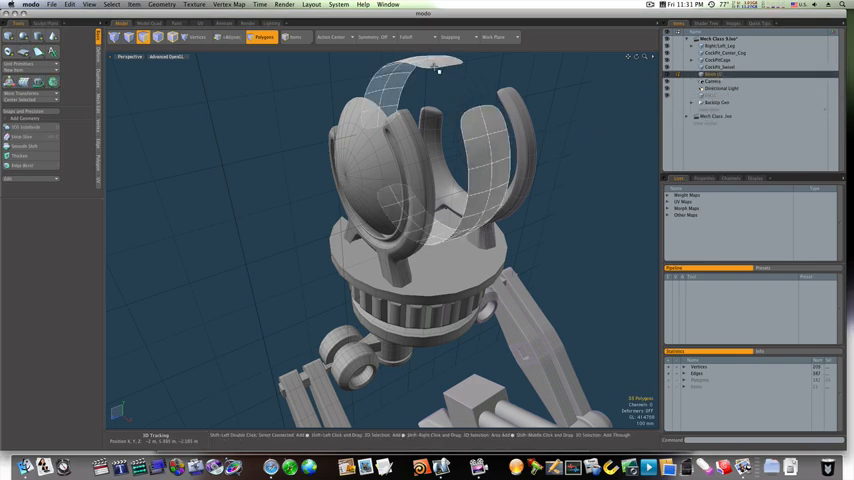
{"action": "left_click", "coordinate": [720, 89]}
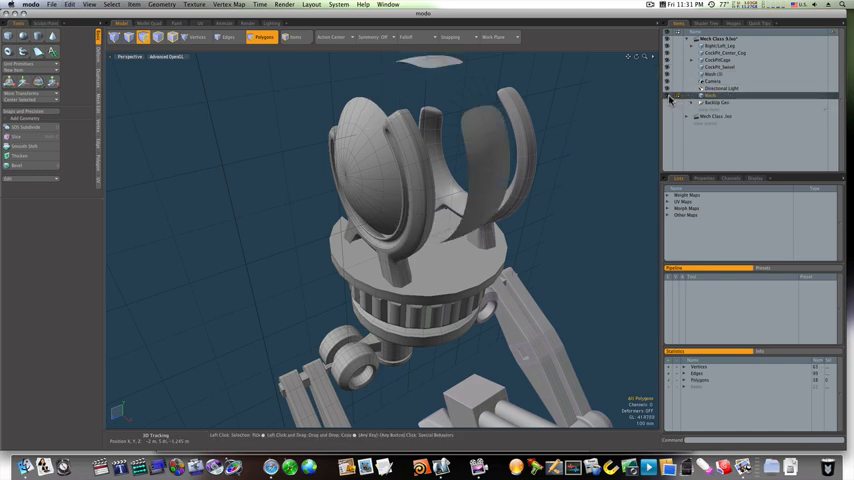
{"action": "left_click", "coordinate": [712, 74]}
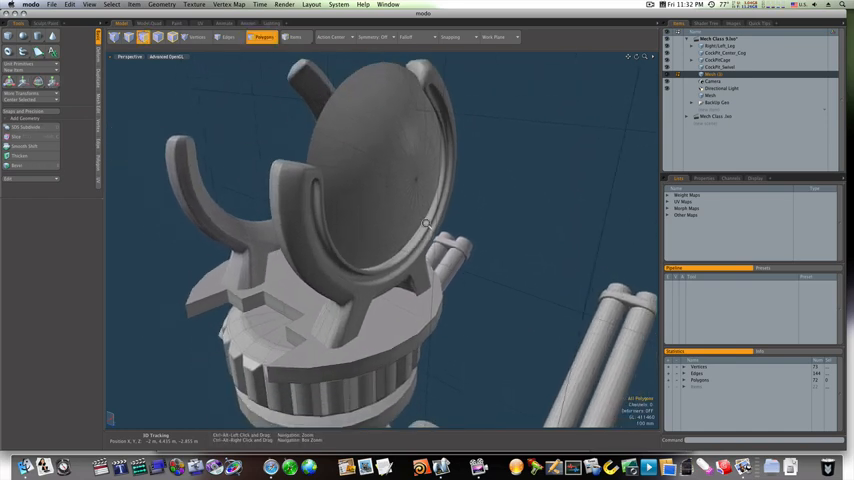
Move the selected side window polygons into position within the cage ring.
{"action": "left_click", "coordinate": [410, 180]}
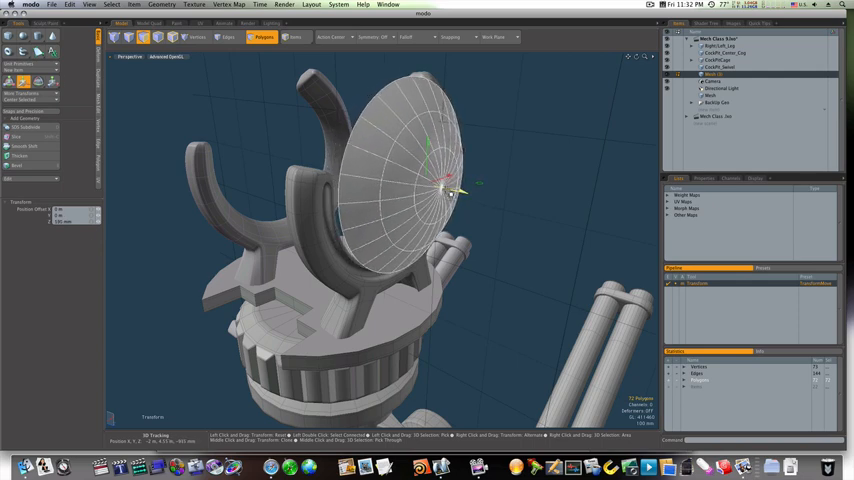
{"action": "left_click", "coordinate": [52, 82]}
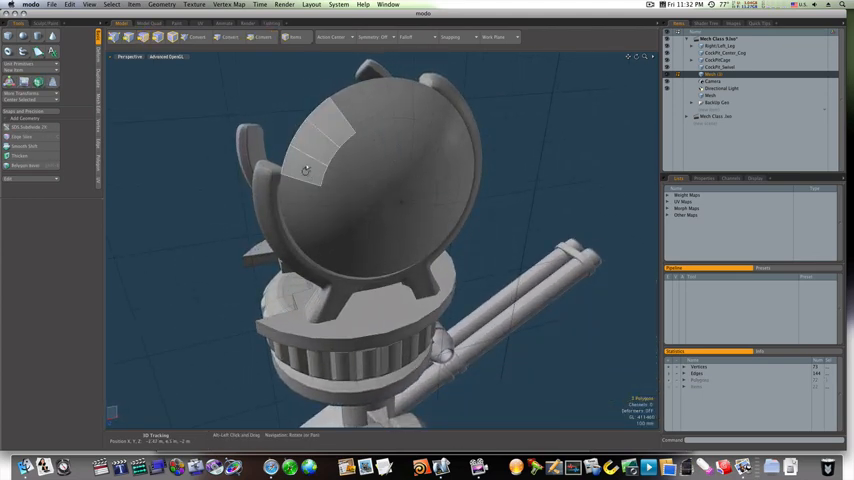
{"action": "left_click", "coordinate": [20, 137]}
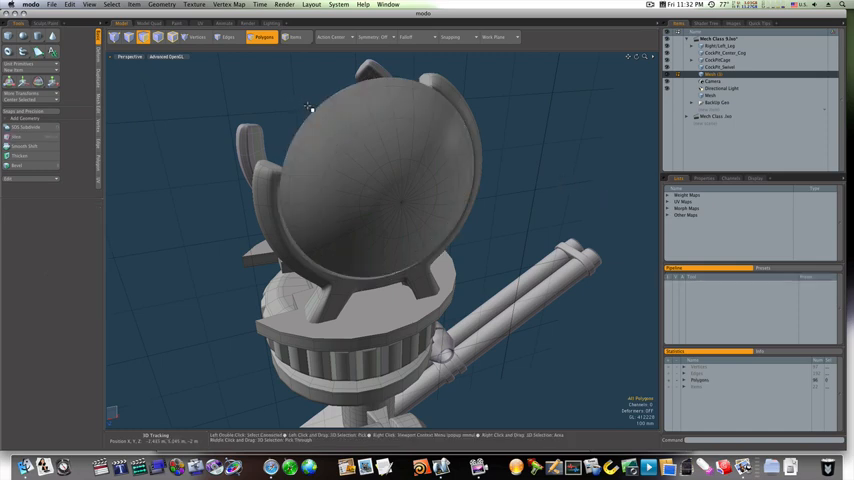
Cut the window's outer rim polygons and paste them into a new Mesh layer.
{"action": "left_click", "coordinate": [345, 100]}
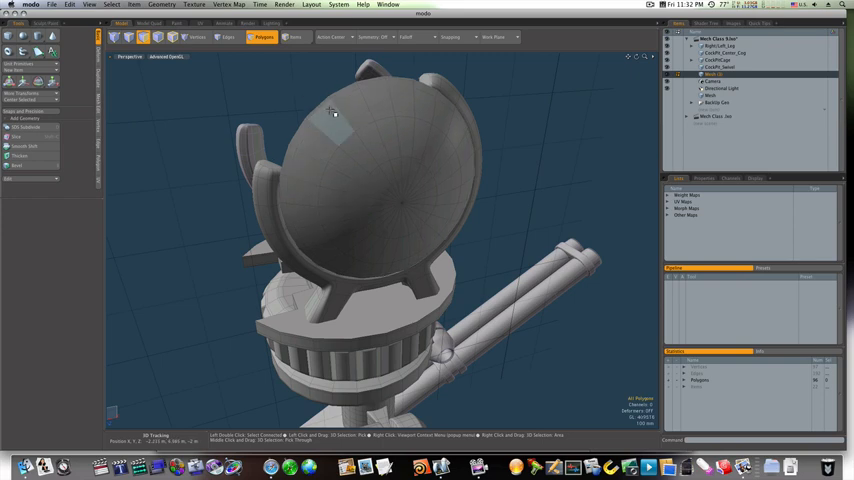
{"action": "left_click", "coordinate": [330, 135]}
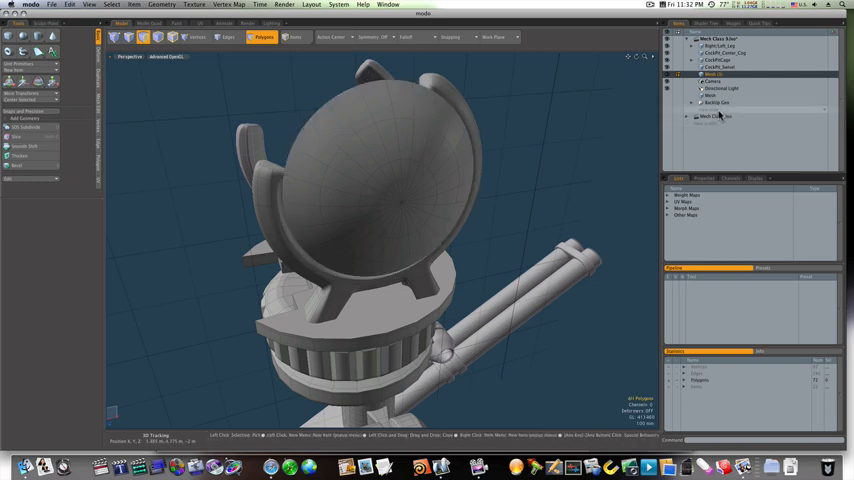
{"action": "left_click", "coordinate": [718, 103]}
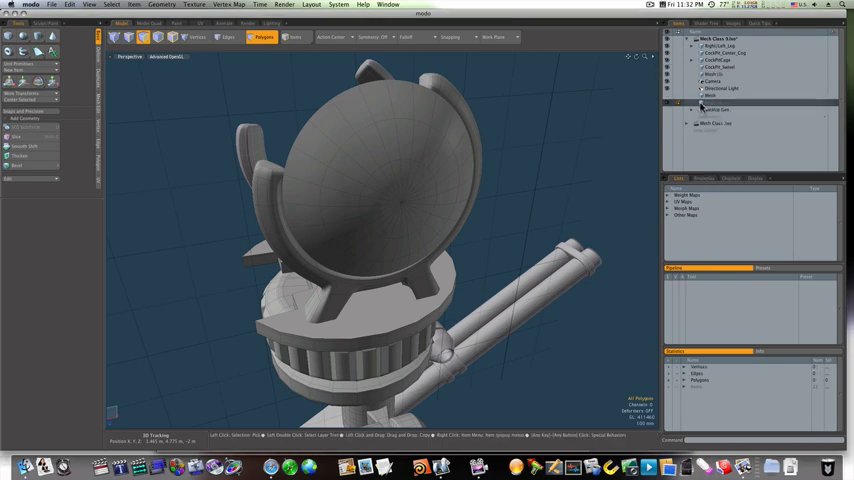
{"action": "left_click", "coordinate": [712, 115]}
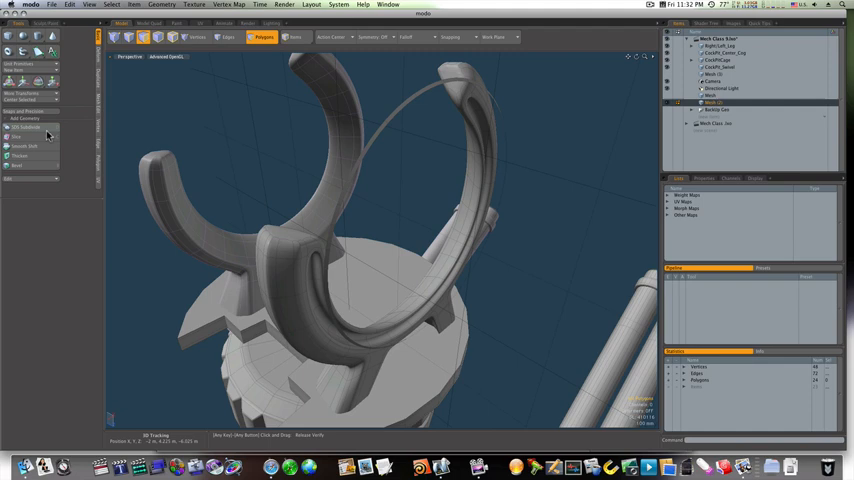
Give the rim ring solid thickness using the Thicken tool.
{"action": "left_click", "coordinate": [19, 155]}
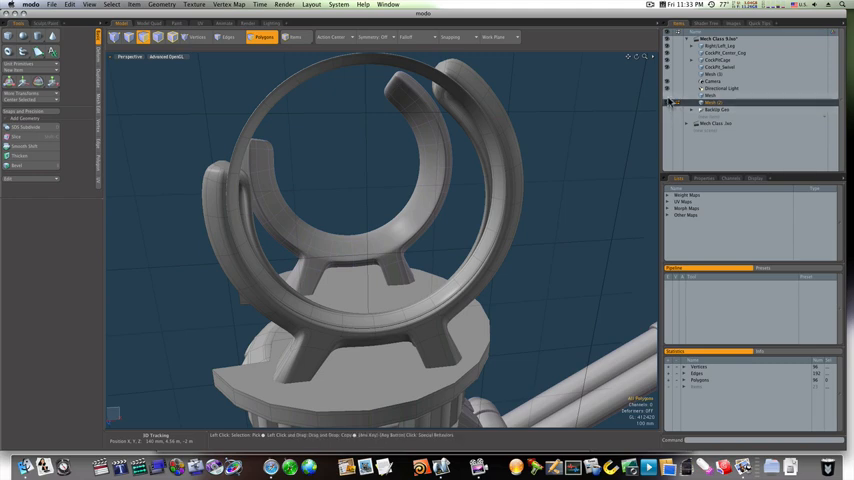
{"action": "left_click", "coordinate": [712, 101]}
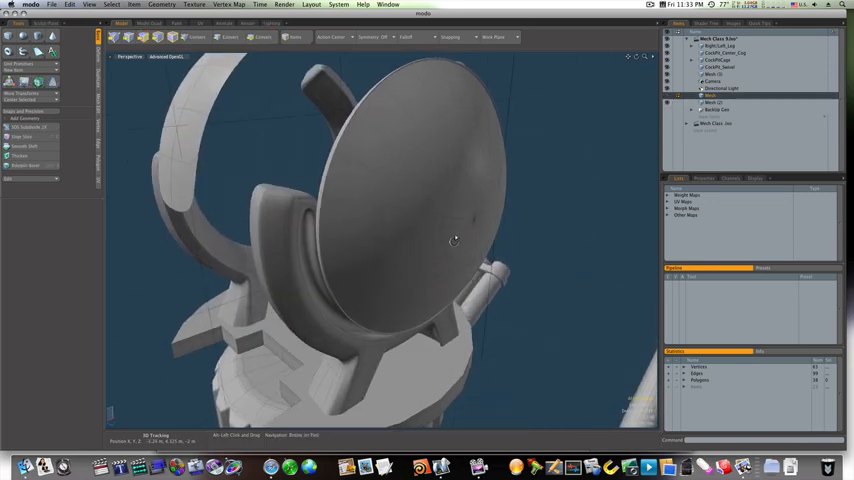
Combine the thickened rim with the Mesh (3) side window and orbit to inspect.
{"action": "left_click", "coordinate": [710, 75]}
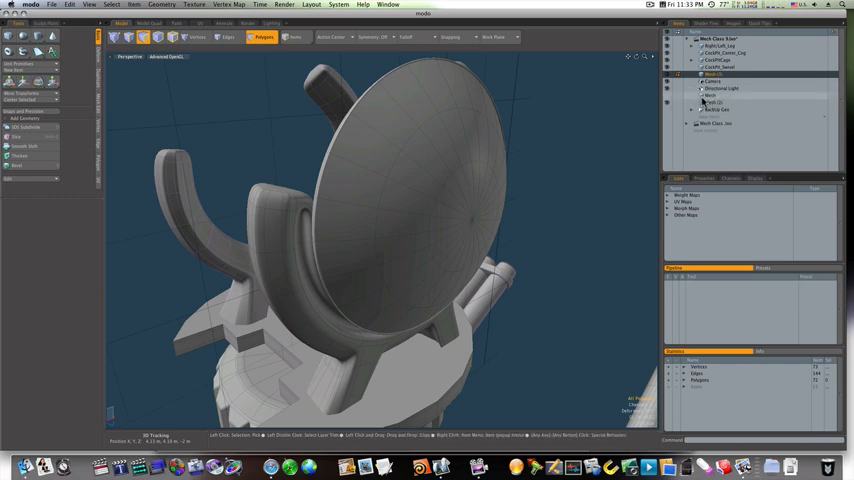
{"action": "left_click", "coordinate": [710, 104]}
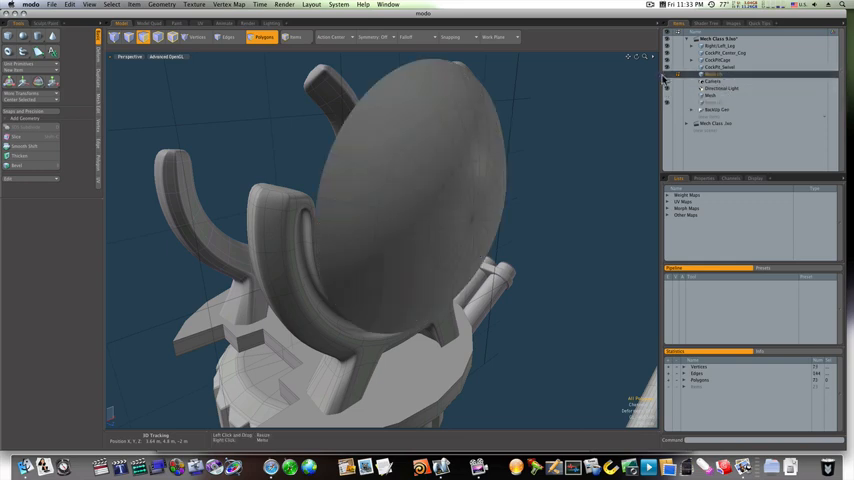
{"action": "mouse_move", "coordinate": [666, 79]}
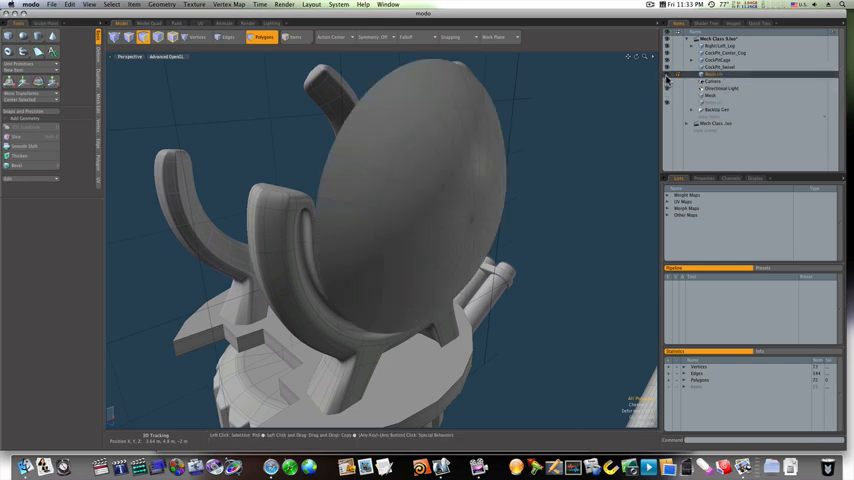
{"action": "left_click", "coordinate": [340, 145]}
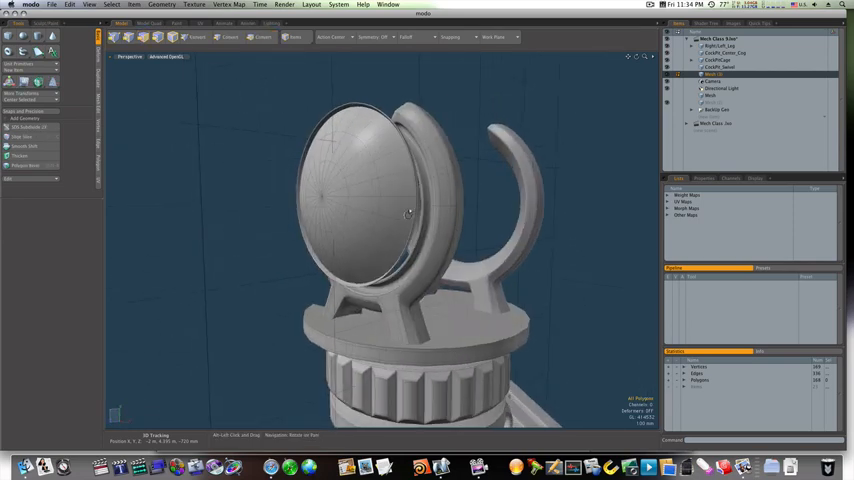
{"action": "left_click_drag", "start_coordinate": [407, 215], "coordinate": [570, 230]}
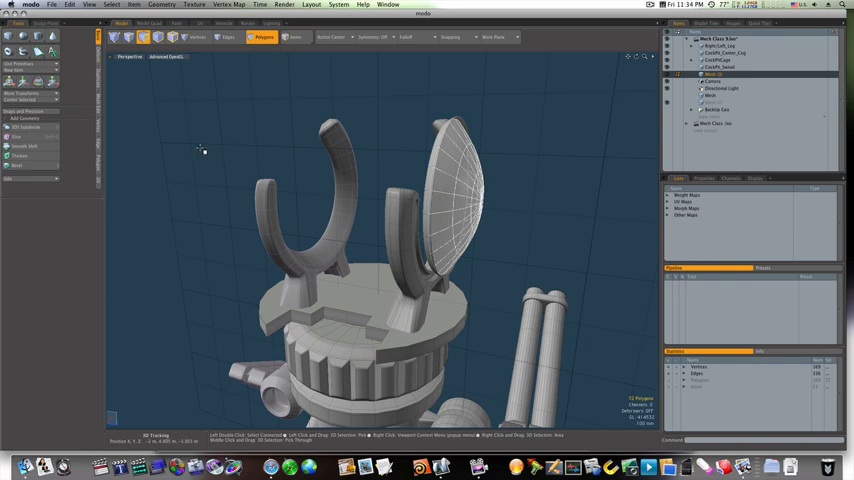
Thicken the glass disc and bevel its edge to add an inner rim ring.
{"action": "left_click", "coordinate": [20, 155]}
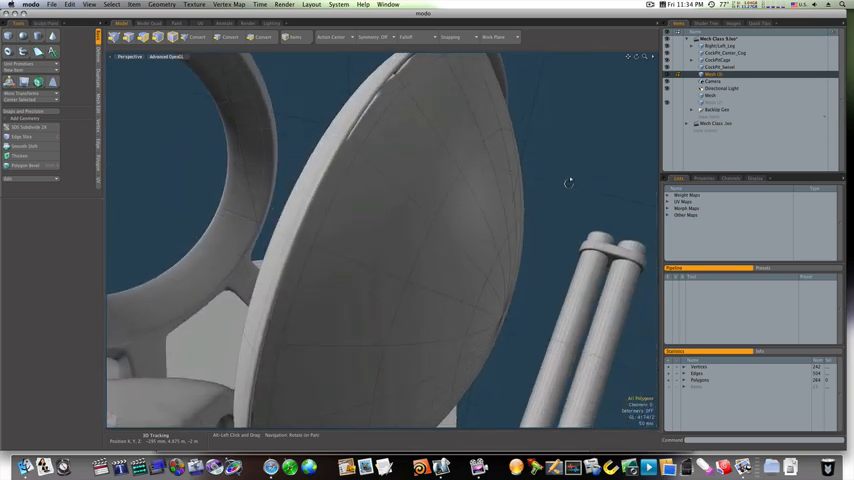
{"action": "left_click", "coordinate": [263, 37]}
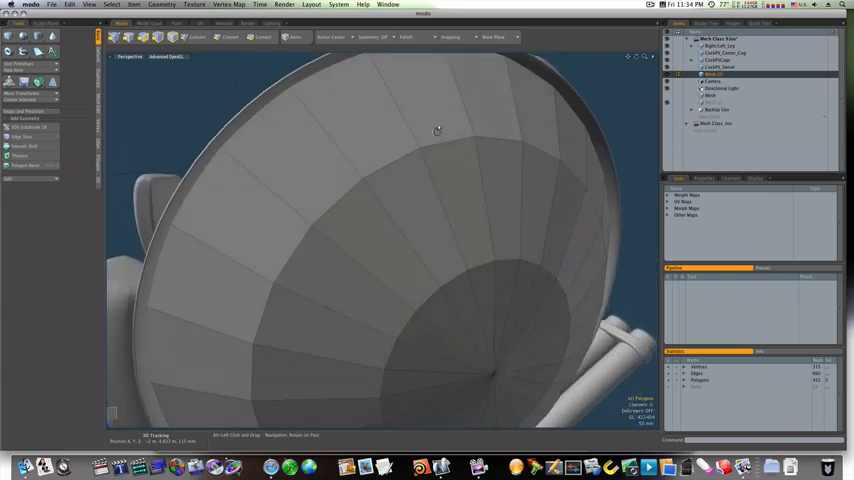
{"action": "left_click", "coordinate": [263, 37]}
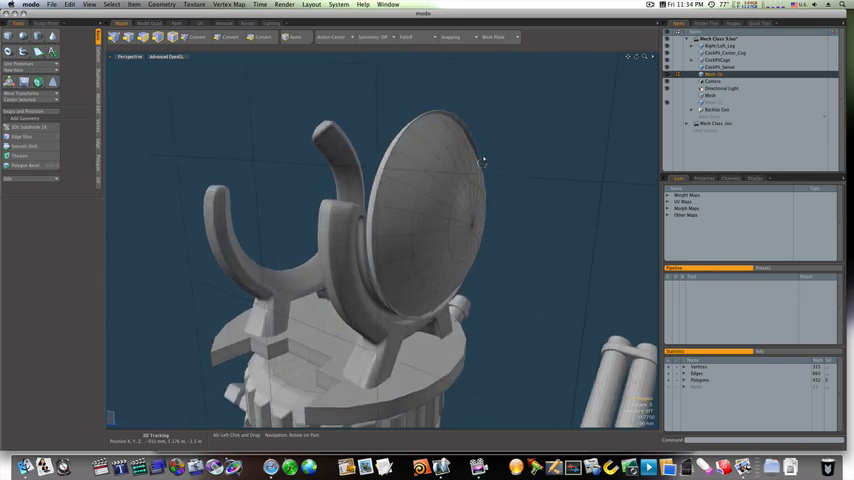
{"action": "left_click_drag", "start_coordinate": [480, 160], "coordinate": [547, 175]}
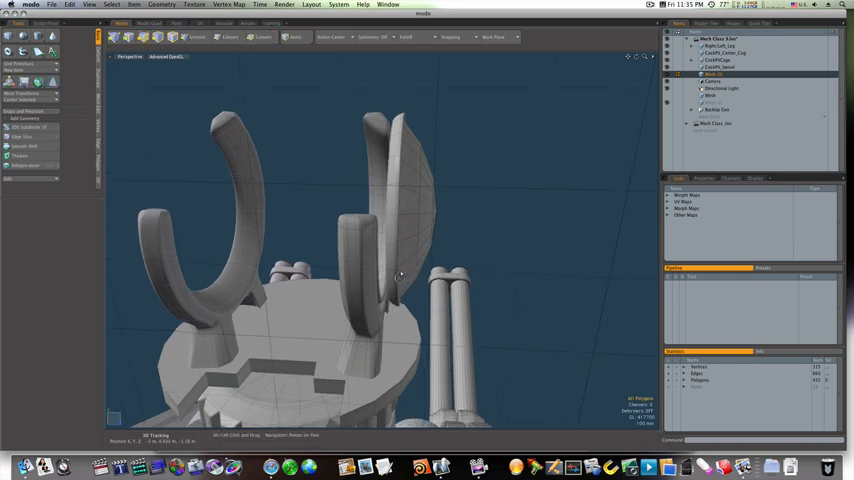
{"action": "left_click_drag", "start_coordinate": [400, 280], "coordinate": [285, 267]}
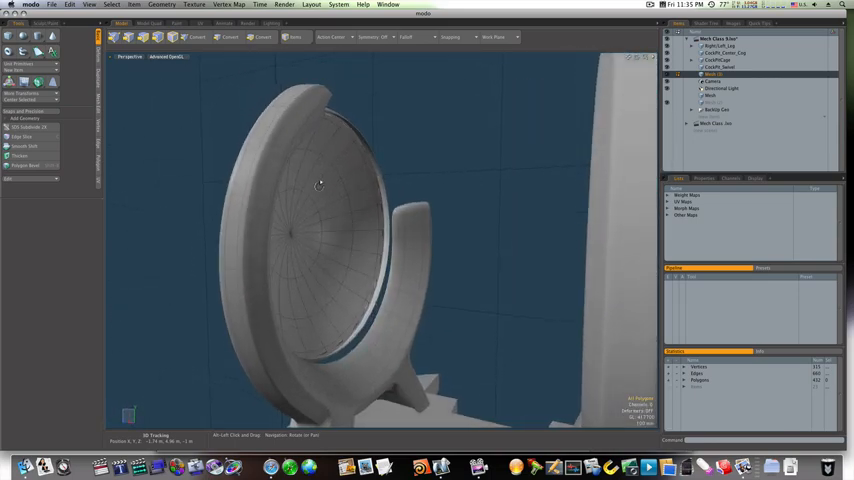
{"action": "left_click", "coordinate": [262, 37]}
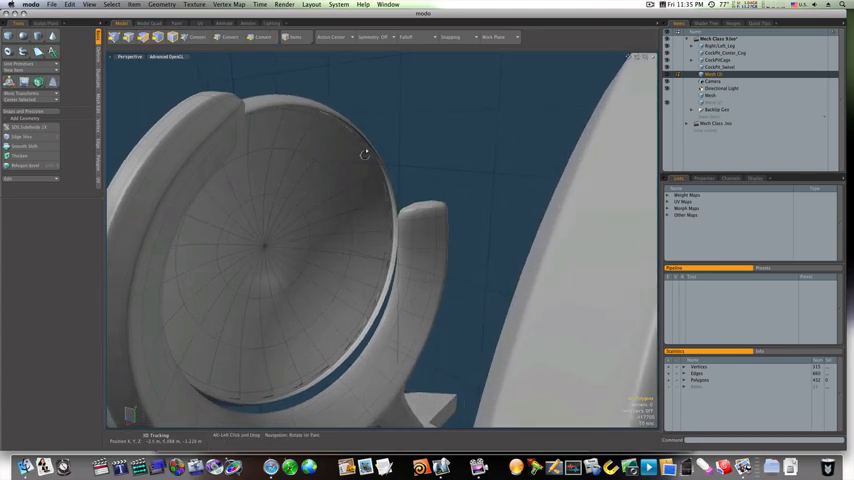
{"action": "left_click_drag", "start_coordinate": [365, 155], "coordinate": [620, 150]}
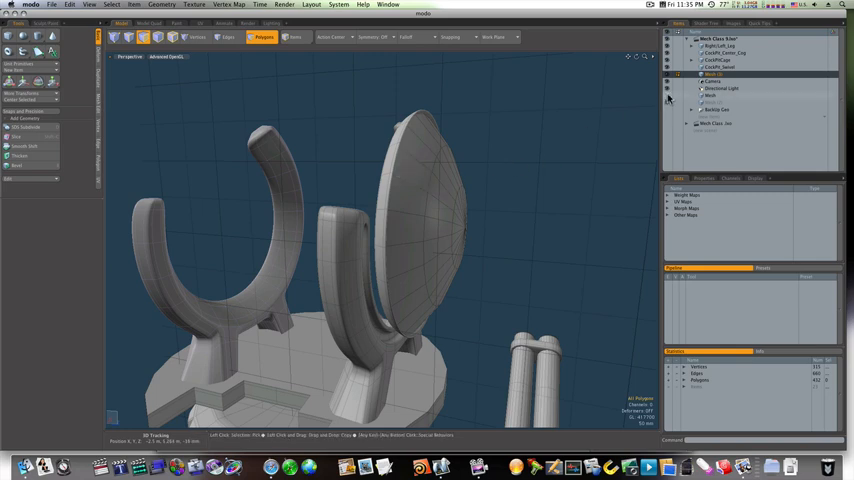
Briefly hide the glass window mesh layer, then bring it back into view.
{"action": "left_click", "coordinate": [712, 75]}
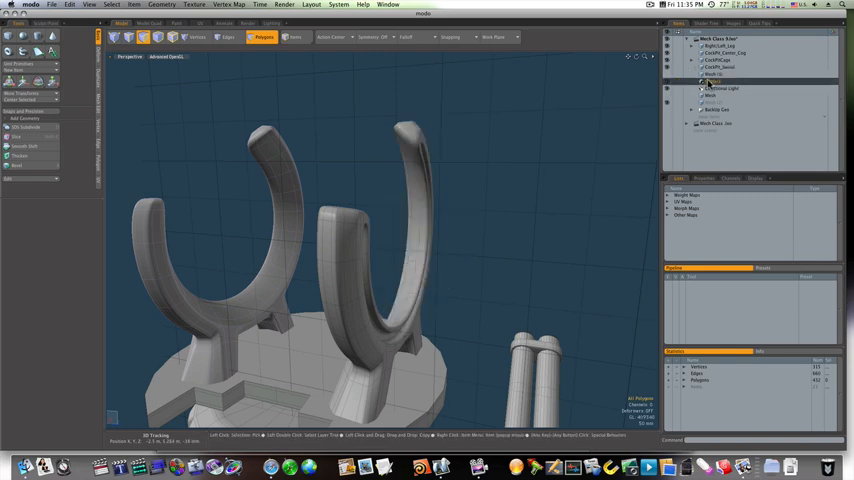
{"action": "left_click_drag", "start_coordinate": [400, 250], "coordinate": [490, 223]}
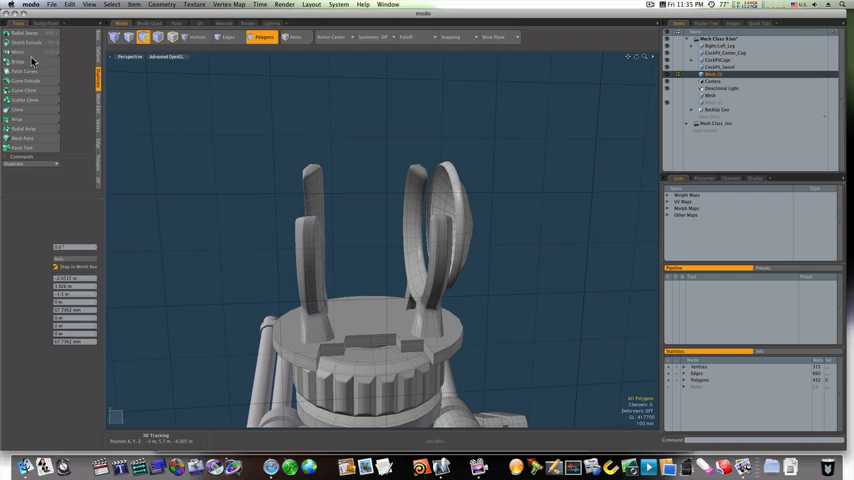
Instance-mirror the framed glass window from the model centre onto the left ring.
{"action": "left_click", "coordinate": [20, 52]}
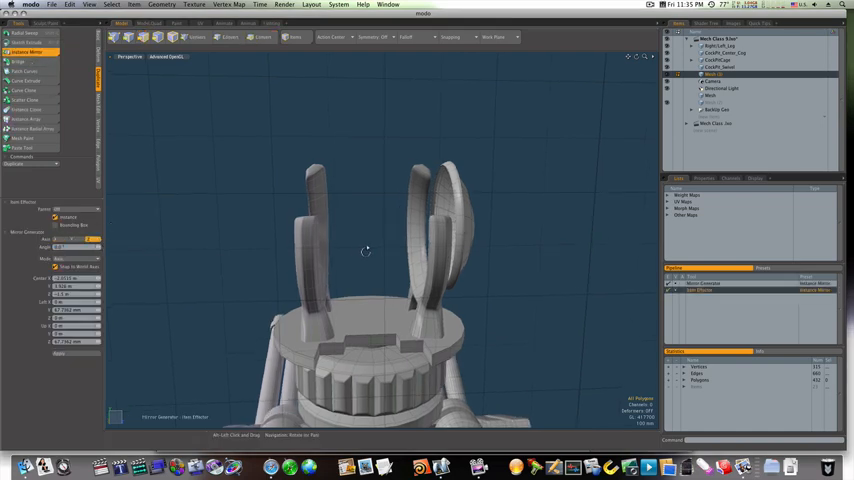
{"action": "left_click", "coordinate": [263, 37]}
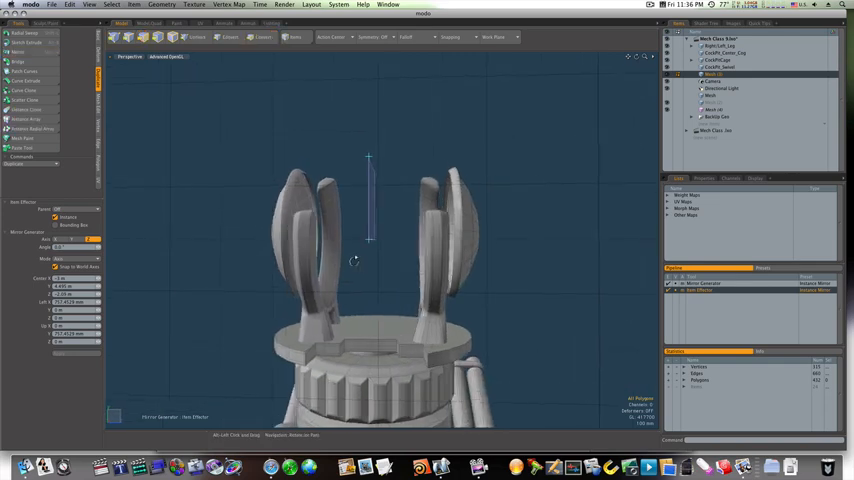
{"action": "left_click_drag", "start_coordinate": [370, 260], "coordinate": [375, 262]}
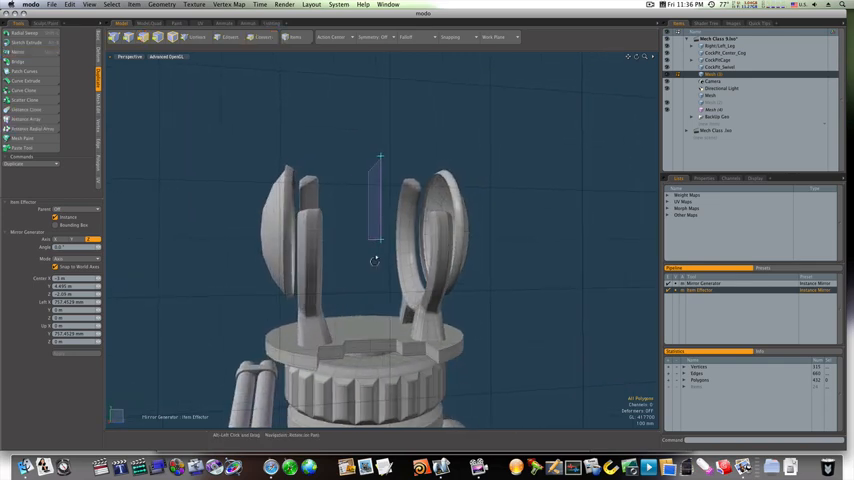
{"action": "left_click_drag", "start_coordinate": [375, 262], "coordinate": [351, 260]}
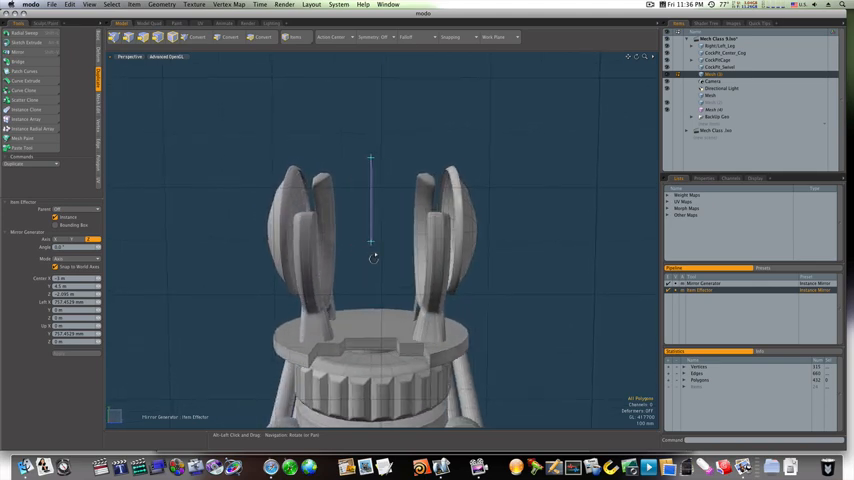
{"action": "left_click_drag", "start_coordinate": [370, 250], "coordinate": [220, 250]}
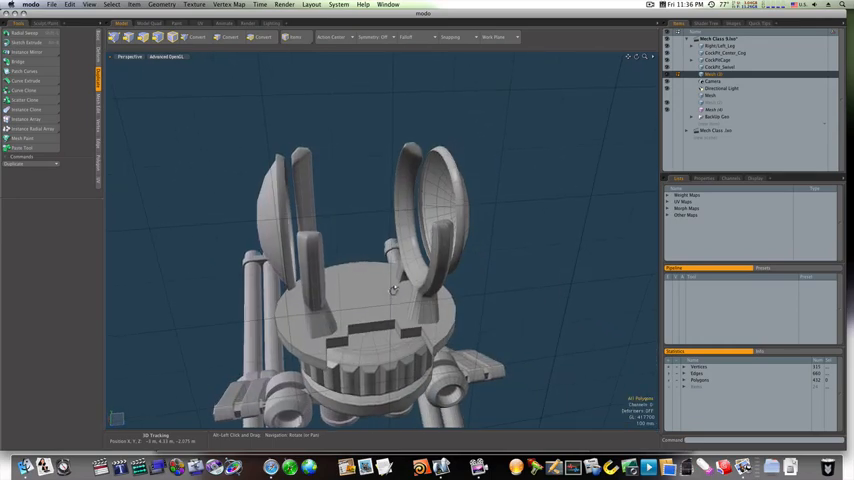
Unhide the top glass panel mesh, make it active, and select its polygons.
{"action": "left_click_drag", "start_coordinate": [395, 290], "coordinate": [303, 262]}
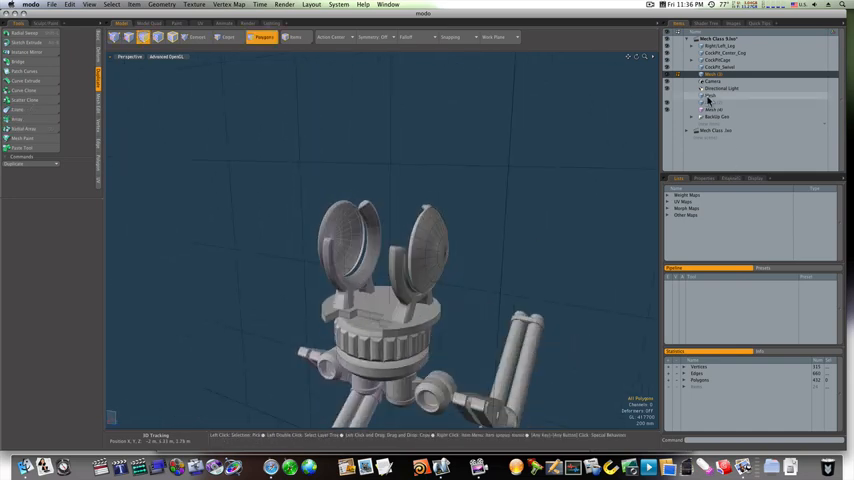
{"action": "left_click", "coordinate": [712, 95]}
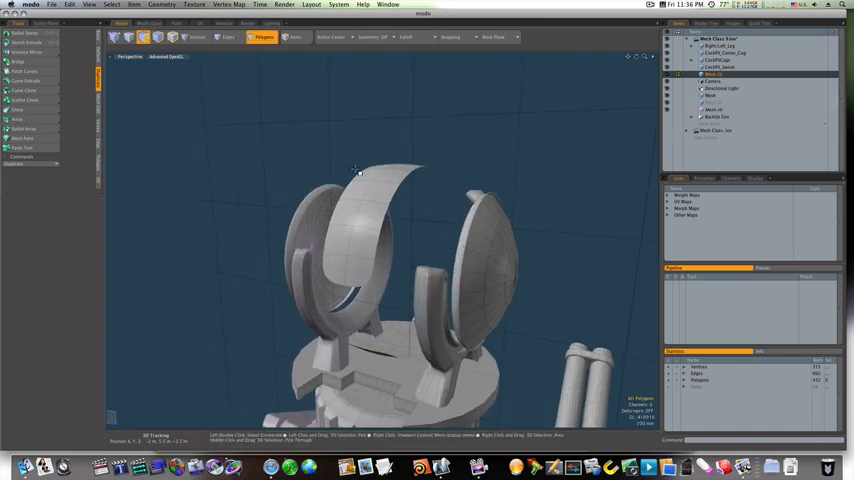
{"action": "left_click", "coordinate": [715, 96]}
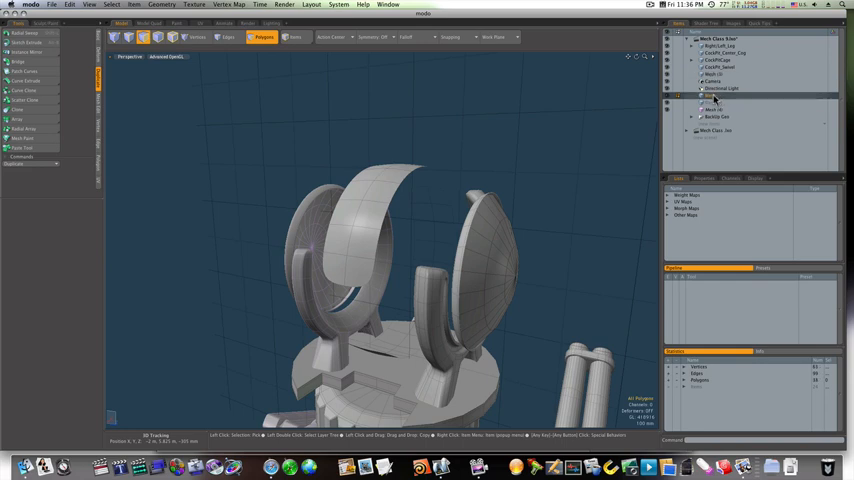
{"action": "left_click", "coordinate": [370, 213]}
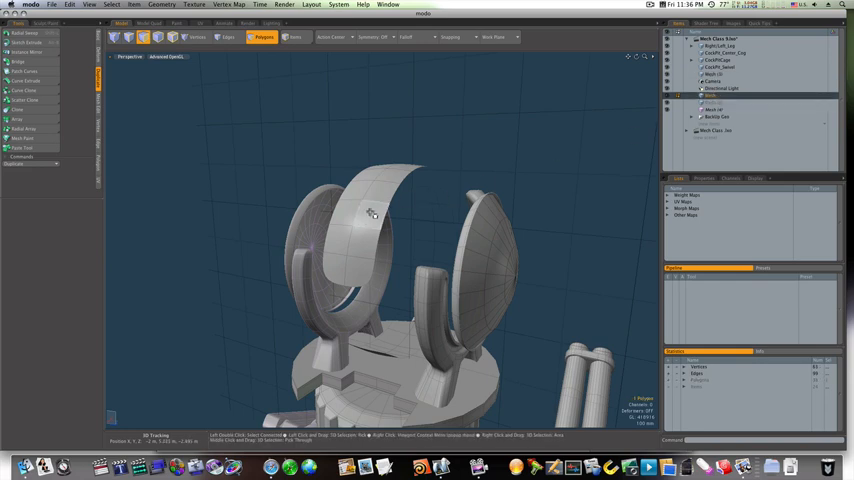
{"action": "mouse_move", "coordinate": [374, 208]}
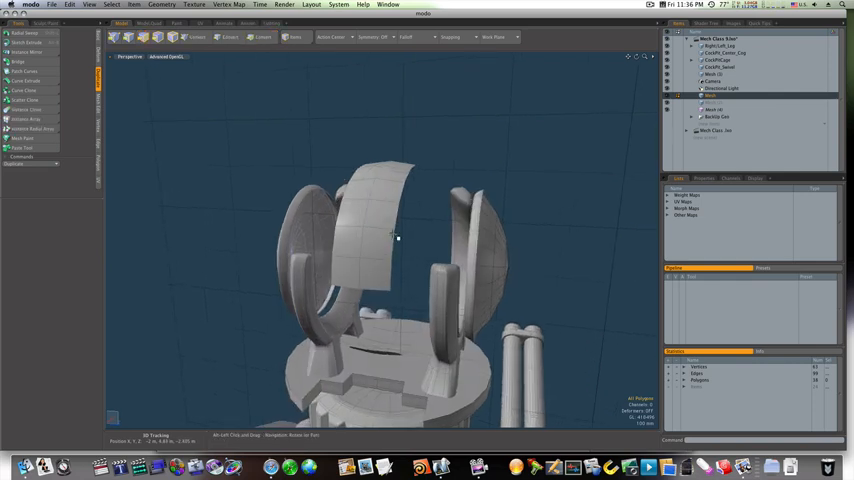
{"action": "left_click", "coordinate": [263, 37]}
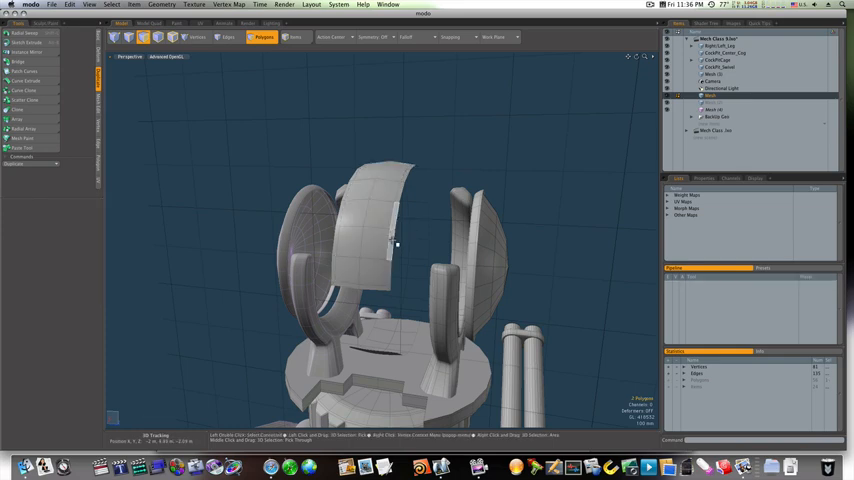
{"action": "left_click", "coordinate": [370, 230]}
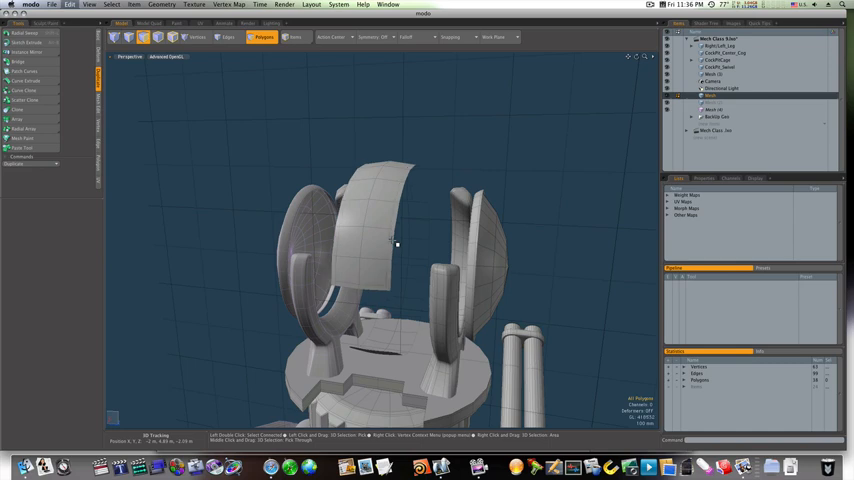
Apply Thicken to the selected top glass panel polygons.
{"action": "left_click", "coordinate": [397, 243]}
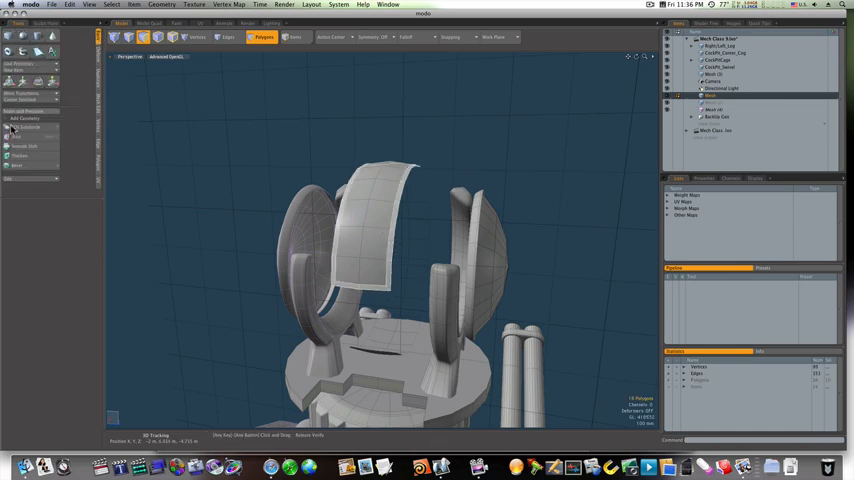
{"action": "left_click", "coordinate": [19, 155]}
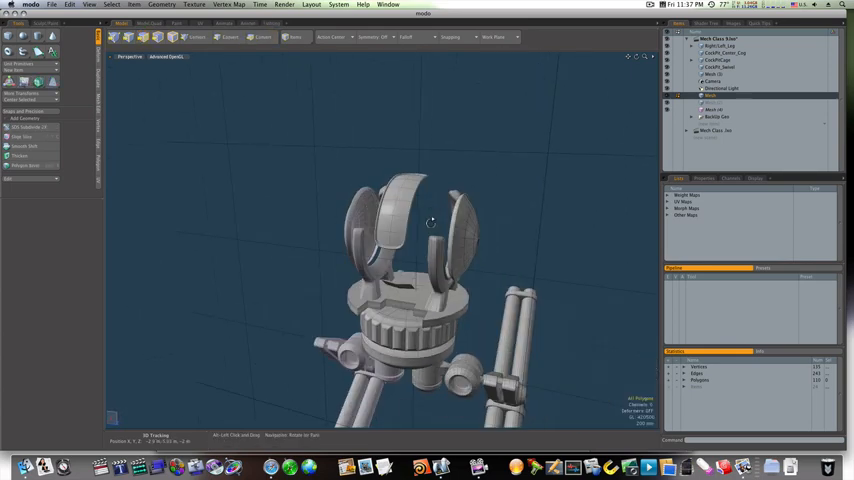
{"action": "left_click_drag", "start_coordinate": [430, 225], "coordinate": [437, 243]}
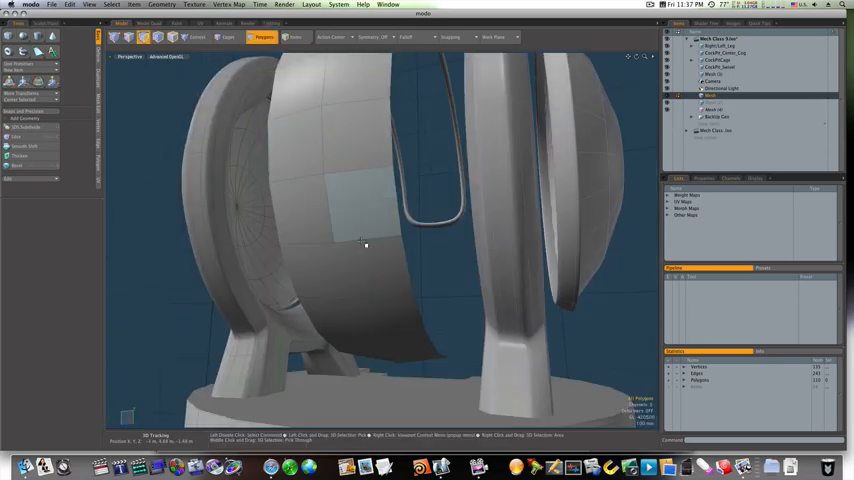
{"action": "left_click_drag", "start_coordinate": [360, 245], "coordinate": [503, 280]}
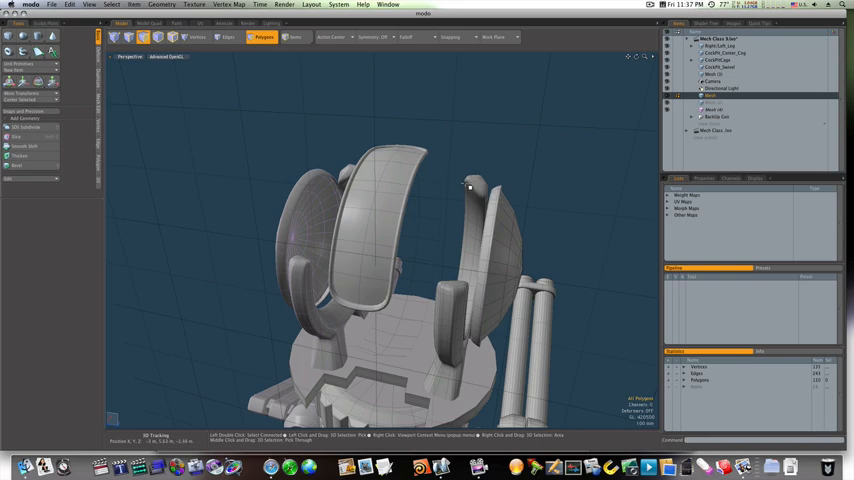
{"action": "mouse_move", "coordinate": [440, 172]}
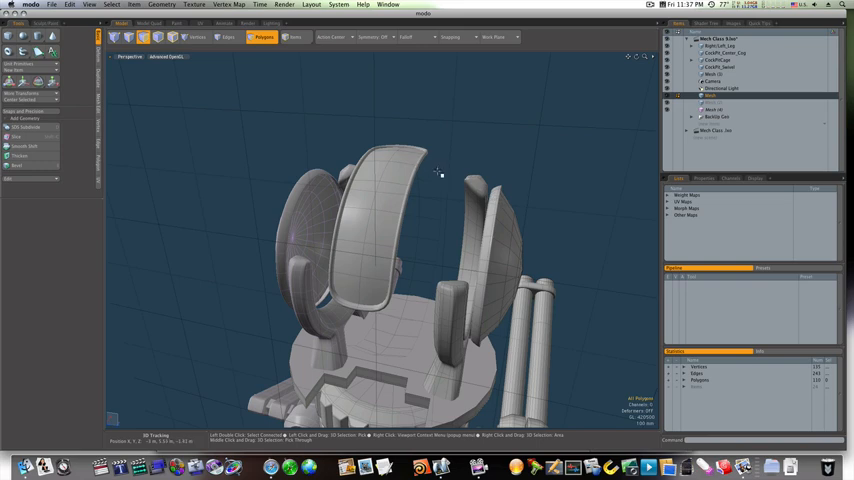
{"action": "left_click_drag", "start_coordinate": [440, 175], "coordinate": [293, 168]}
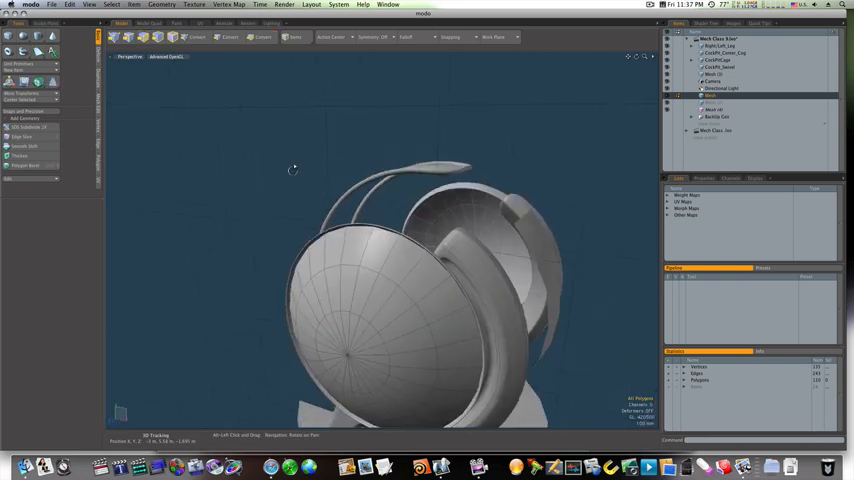